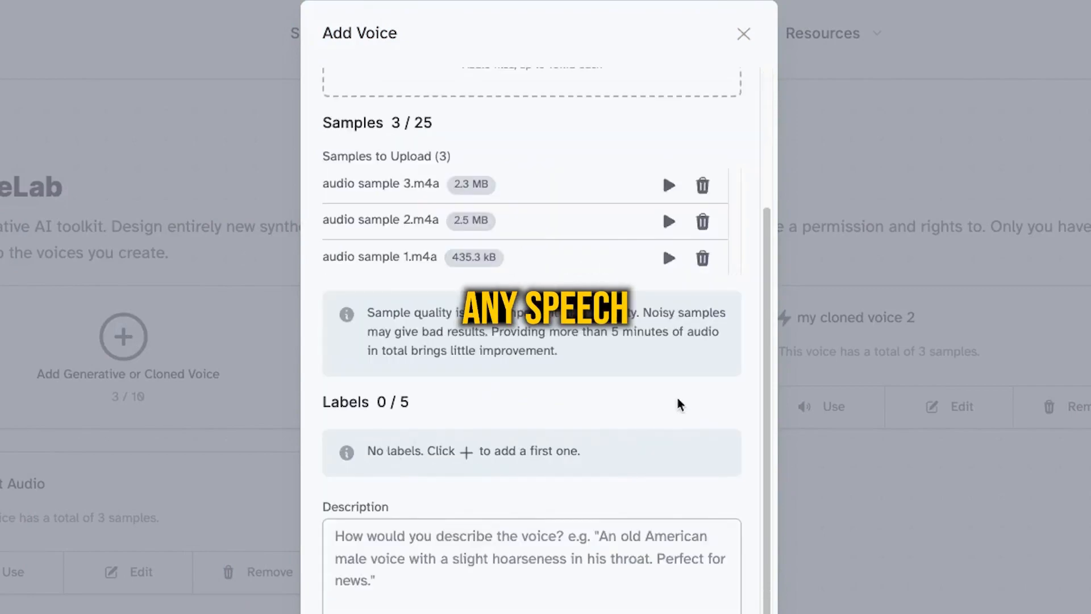
Step: Return to the ElevenLabs search results and open the ElevenLabs site's VoiceLab
{"action": "left_click", "coordinate": [743, 33]}
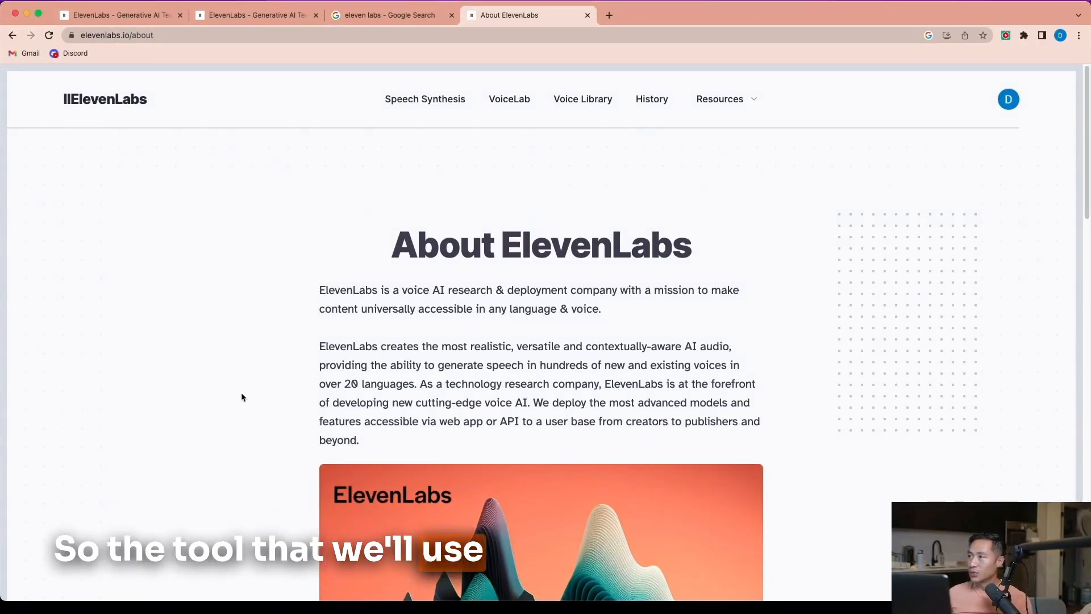
{"action": "mouse_move", "coordinate": [299, 73]}
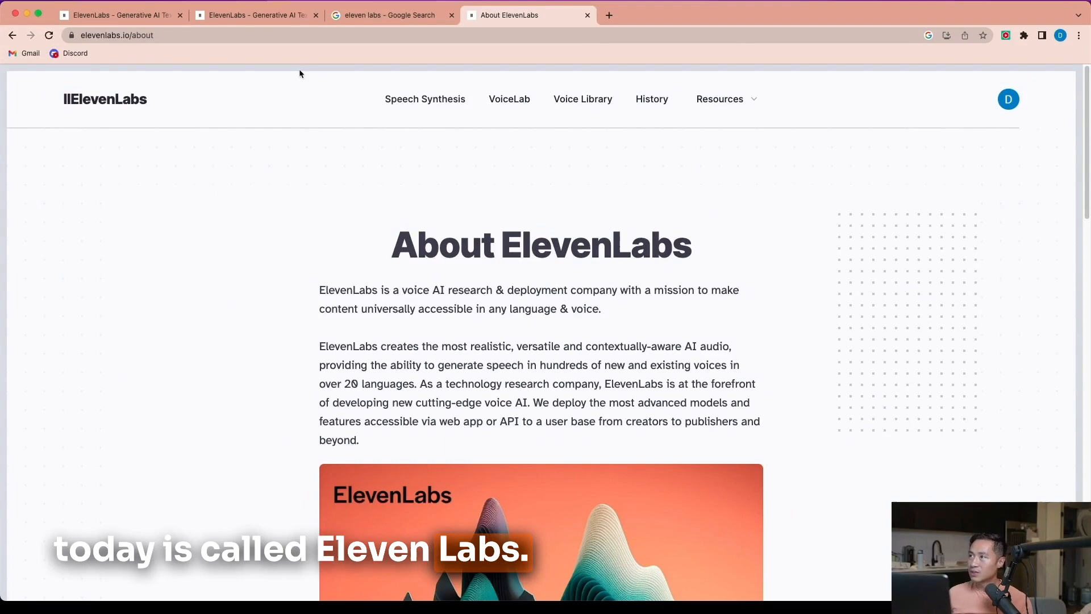
{"action": "left_click", "coordinate": [390, 14]}
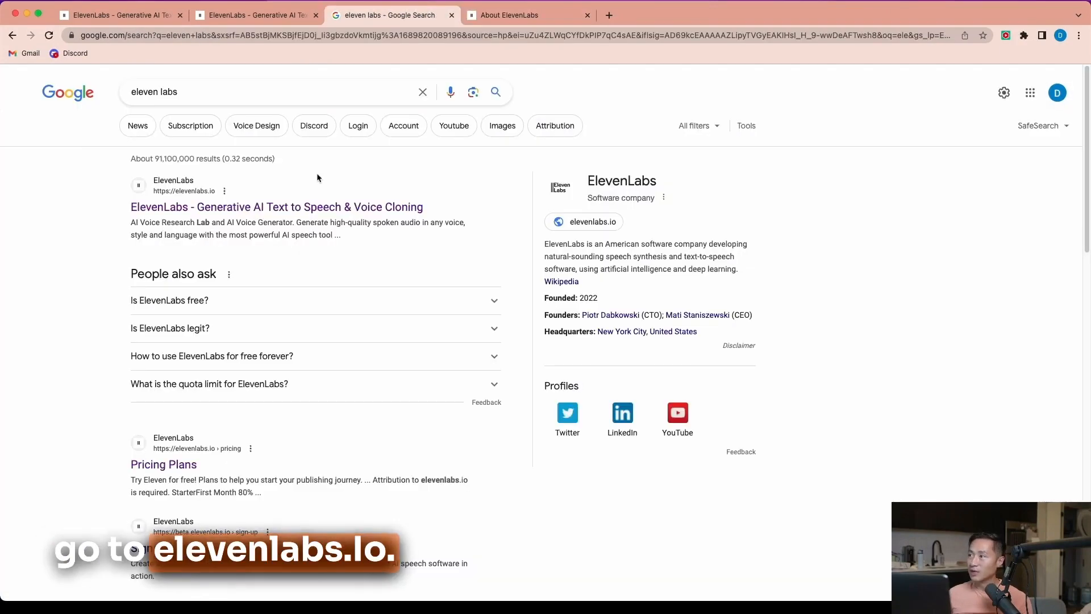
{"action": "left_click", "coordinate": [276, 207]}
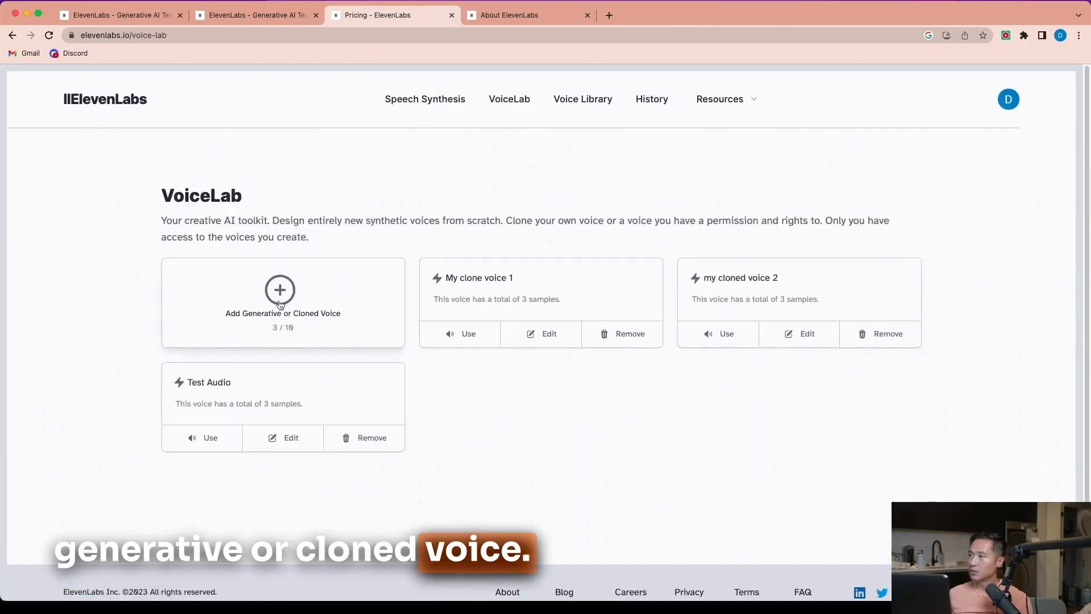
Step: Open the 'Add Generative or Cloned Voice' card in VoiceLab
{"action": "left_click", "coordinate": [280, 290]}
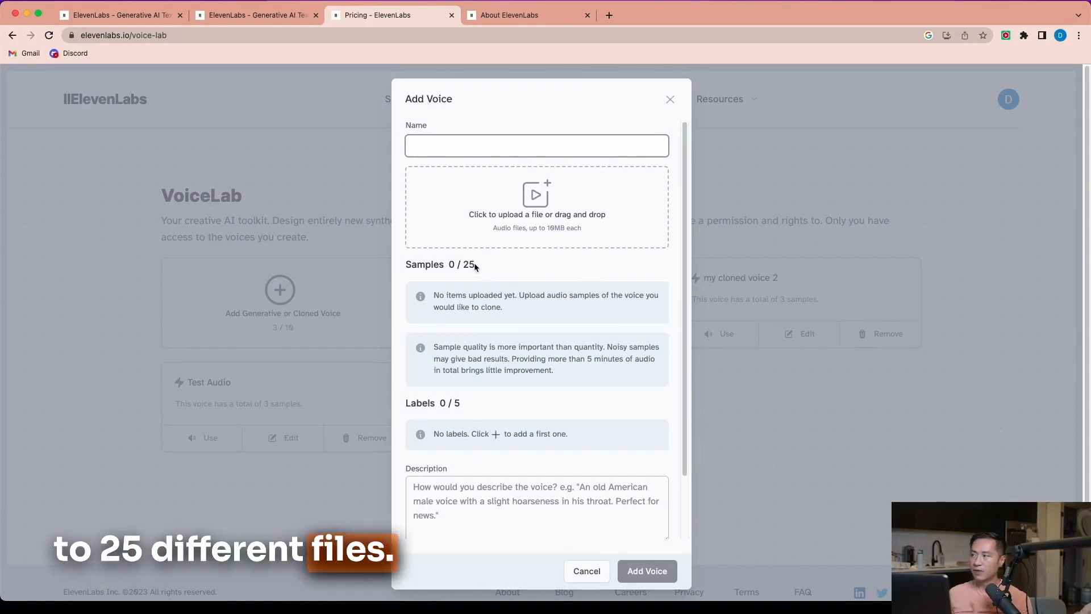
Step: Upload three samples, confirm cloning rights, name the voice 'Test audio 1', and add it
{"action": "left_click", "coordinate": [536, 145]}
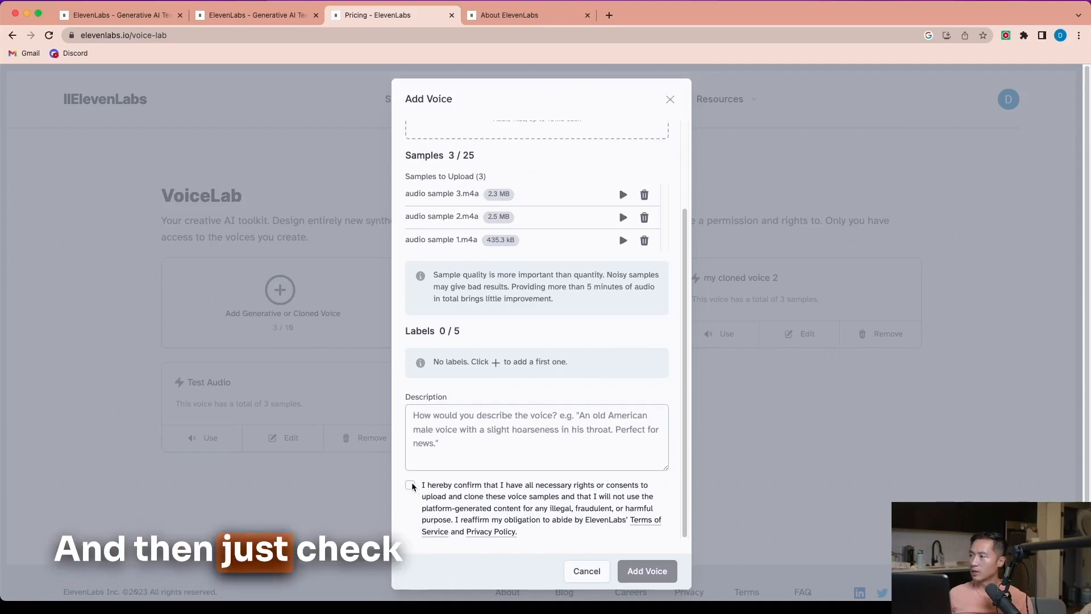
{"action": "left_click", "coordinate": [410, 484]}
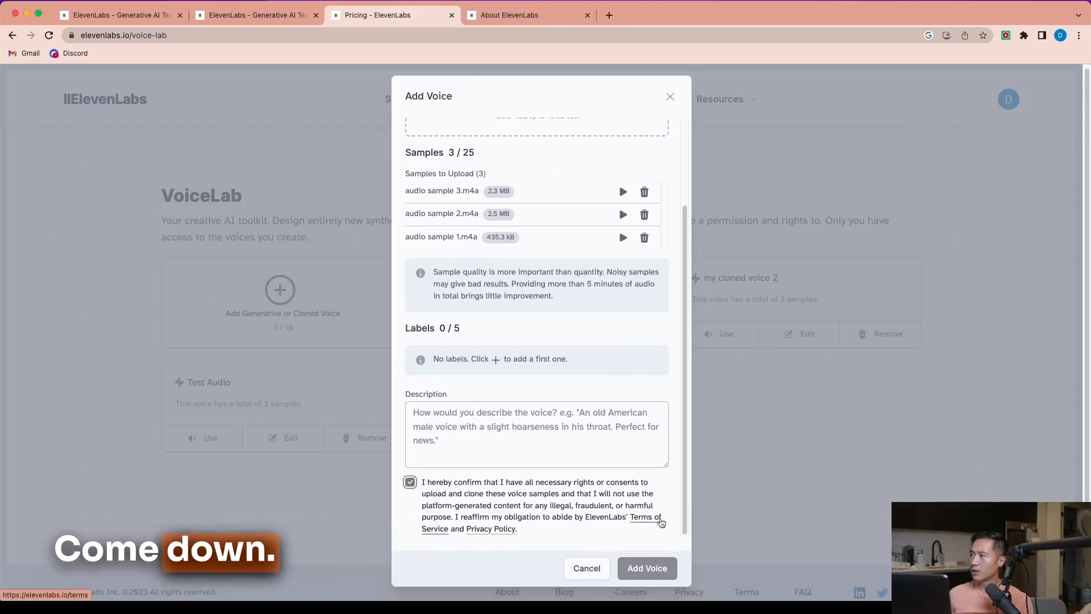
{"action": "left_click", "coordinate": [535, 143]}
{"action": "type", "text": "Test audio 1"}
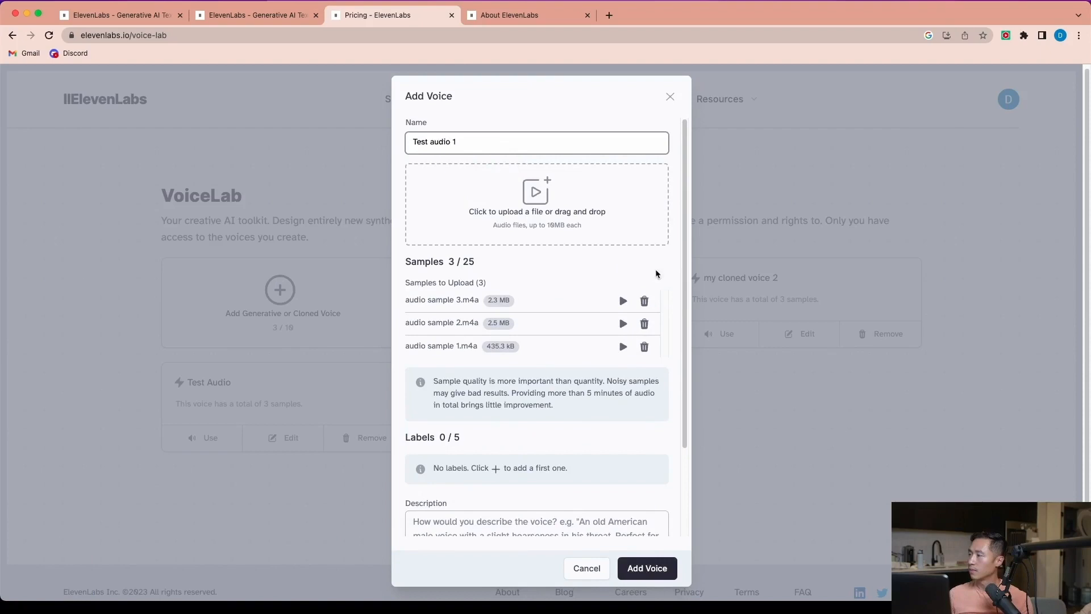
{"action": "scroll", "scroll_direction": "down", "scroll_amount": 3}
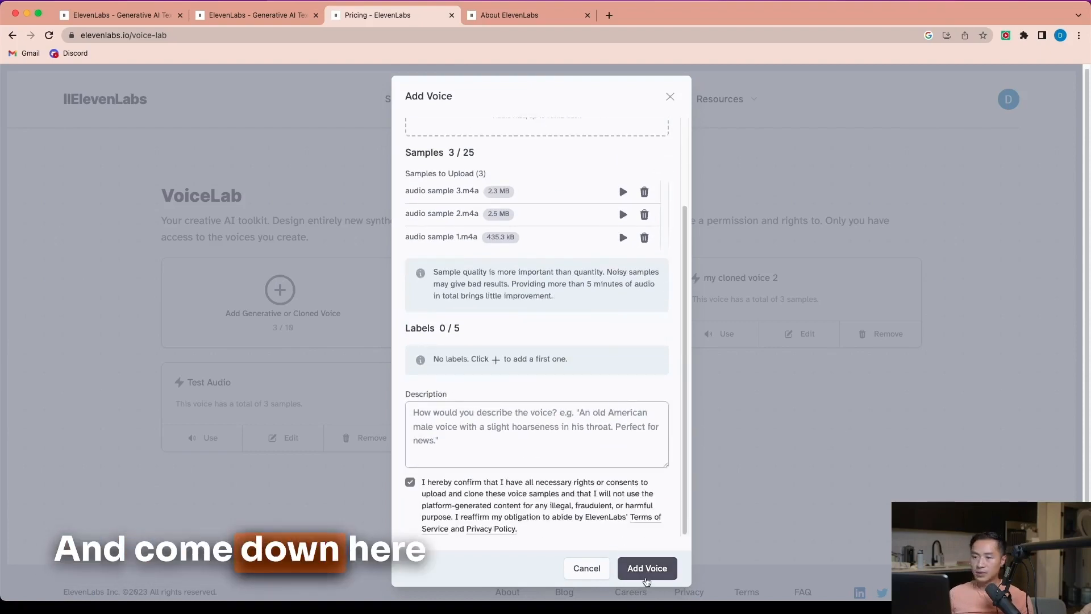
{"action": "left_click", "coordinate": [645, 568]}
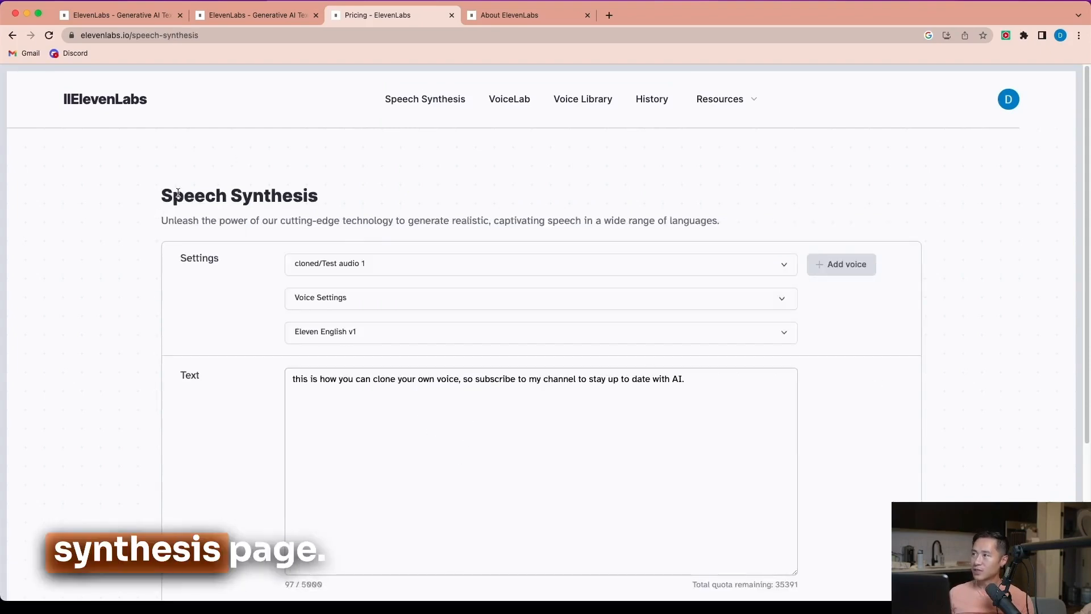
{"action": "mouse_move", "coordinate": [583, 199]}
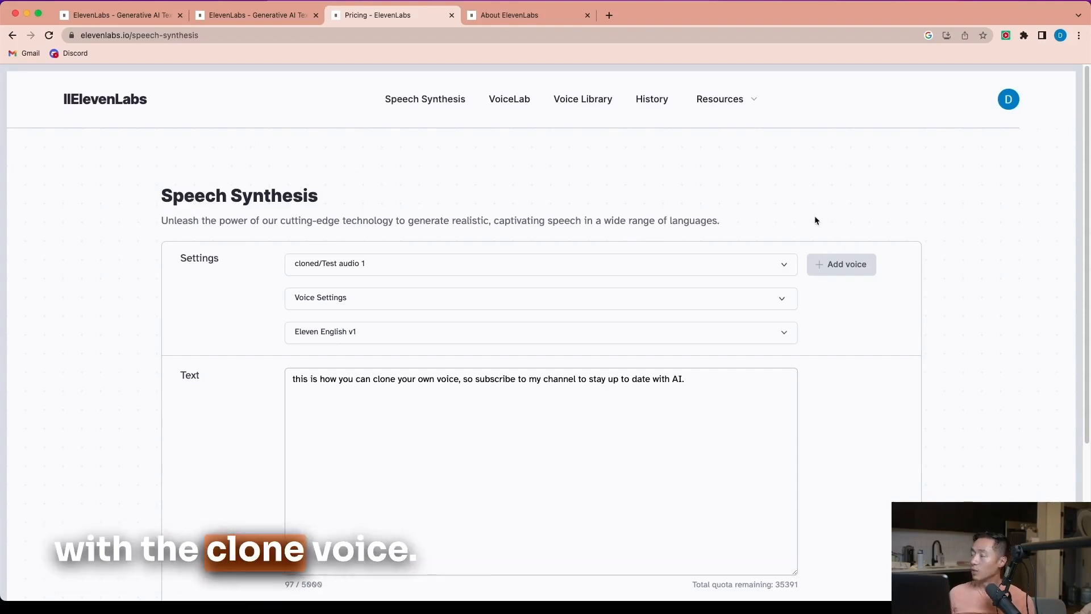
Step: Expand Voice Settings and generate the subscribe-message speech in the Test audio 1 voice
{"action": "left_click", "coordinate": [540, 297]}
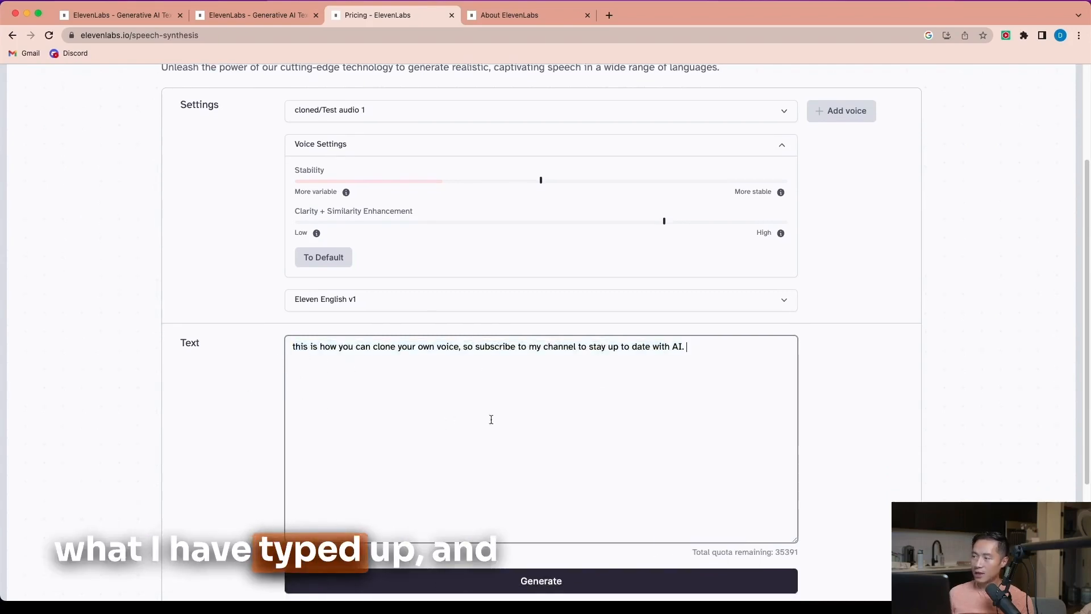
{"action": "left_click", "coordinate": [541, 581]}
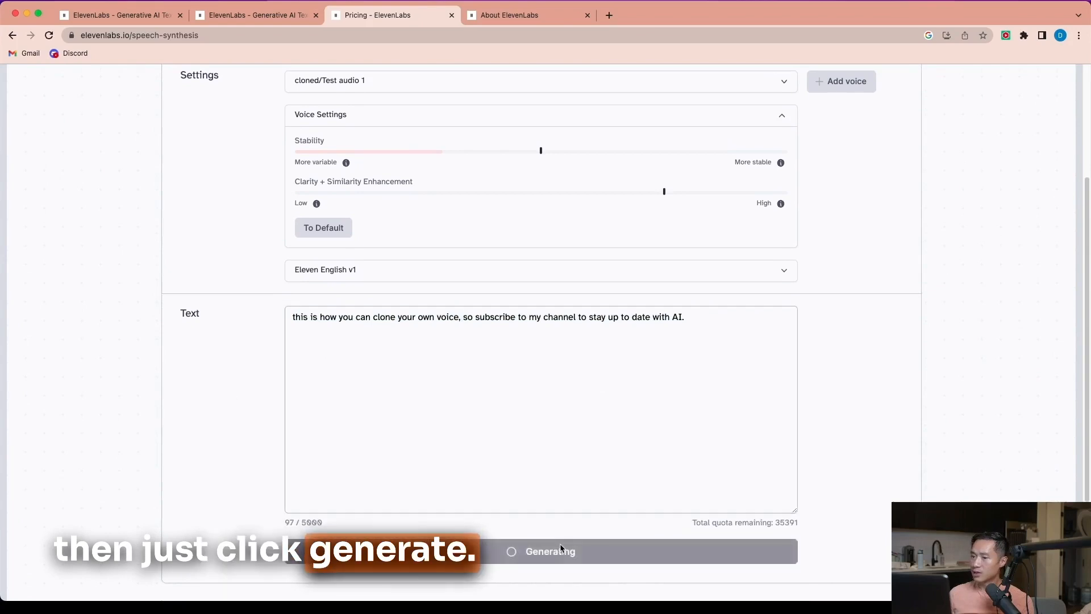
{"action": "left_click", "coordinate": [549, 551]}
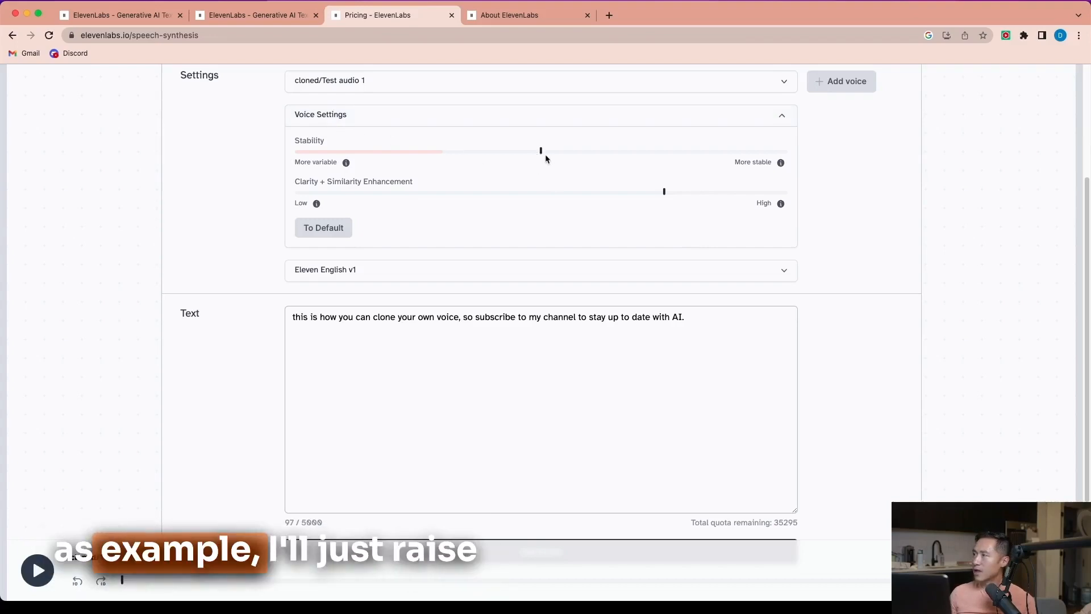
Step: Drag the Stability and Clarity + Similarity Enhancement sliders to about 80%
{"action": "left_click_drag", "start_coordinate": [540, 152], "coordinate": [595, 152]}
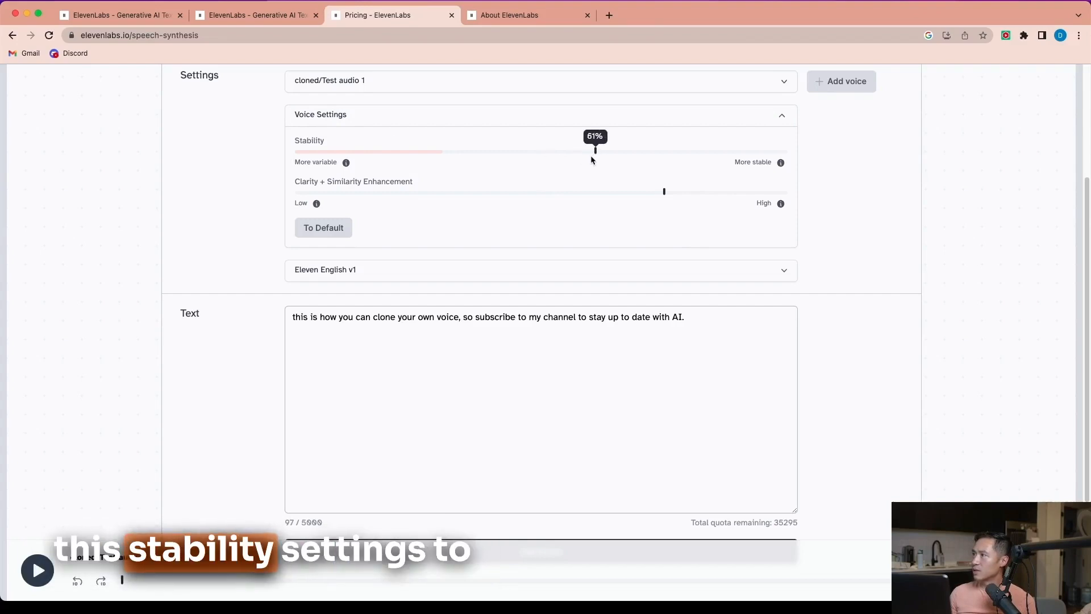
{"action": "left_click_drag", "start_coordinate": [594, 151], "coordinate": [689, 151]}
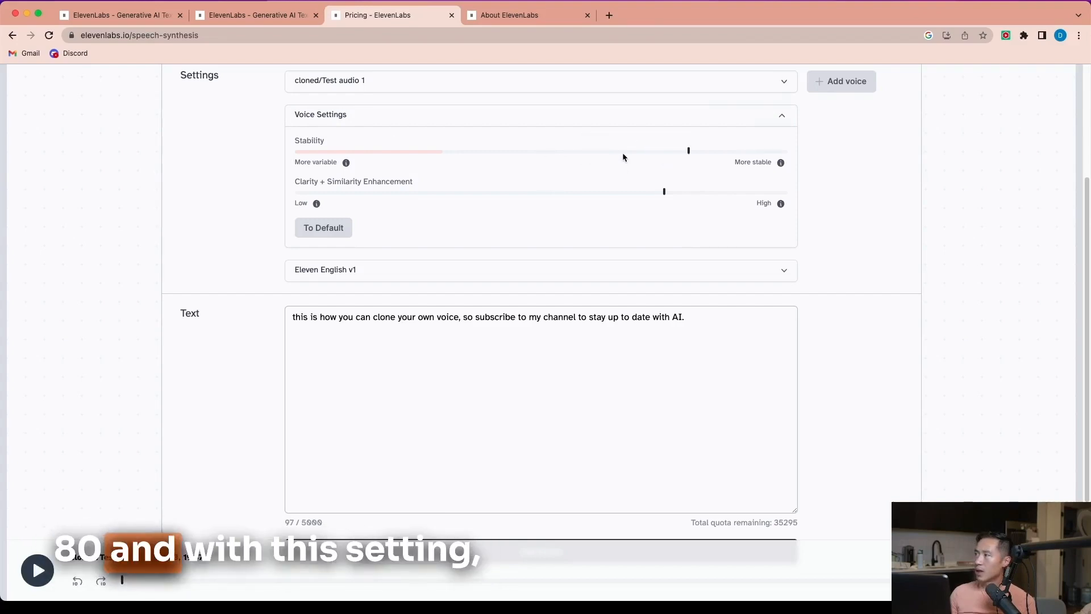
{"action": "mouse_move", "coordinate": [780, 162]}
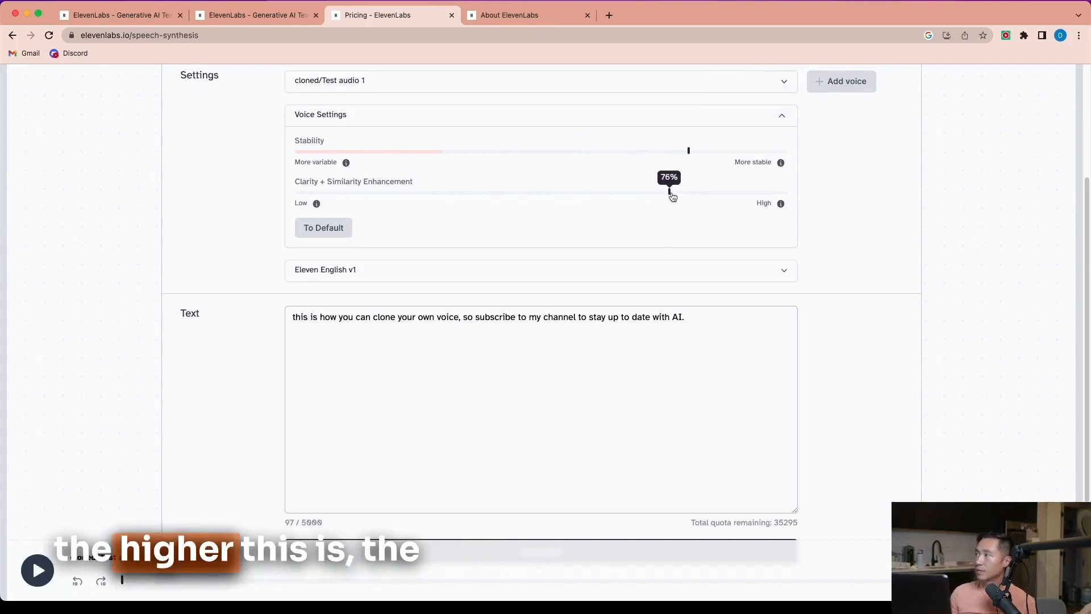
{"action": "left_click_drag", "start_coordinate": [669, 193], "coordinate": [688, 192]}
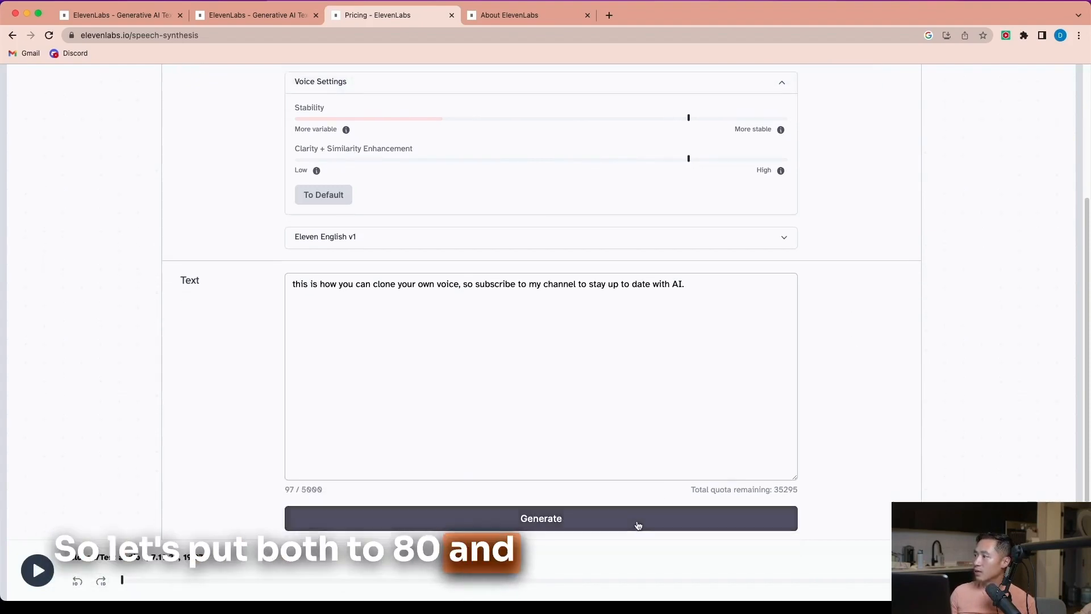
Step: Regenerate the Test audio 1 clip at 80% settings and play it in the bottom player
{"action": "left_click", "coordinate": [541, 518]}
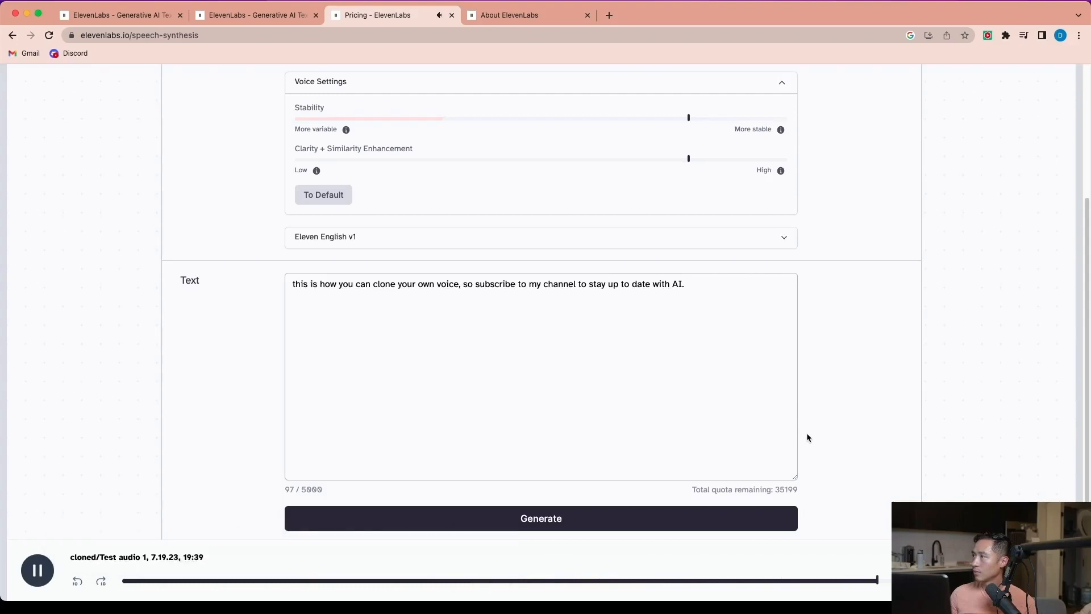
{"action": "scroll", "scroll_direction": "down", "scroll_amount": 3}
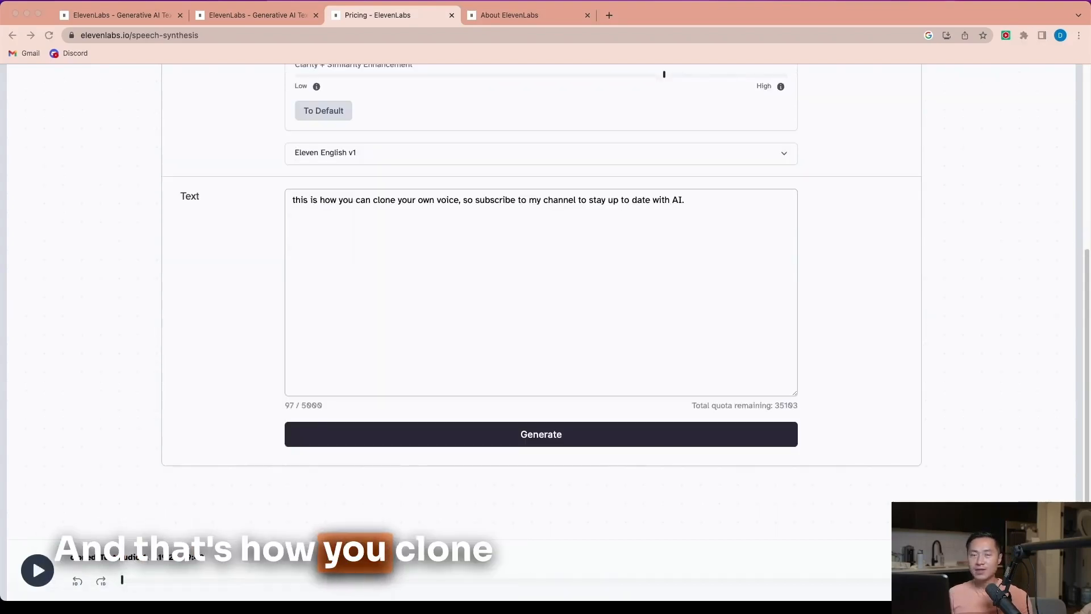